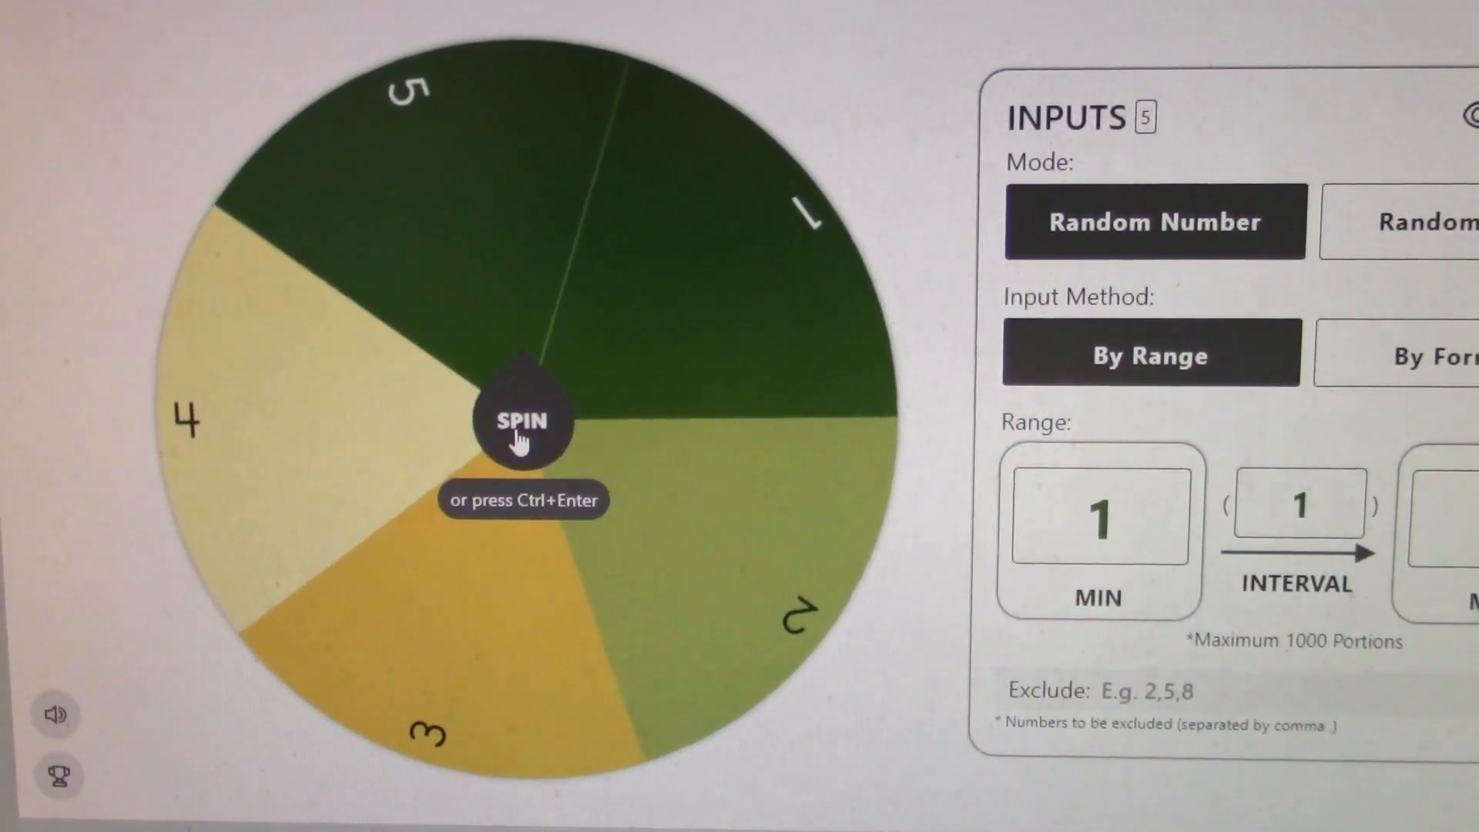
Spin the 1–5 number wheel from its centre until the result popup announces 5
{"action": "left_click", "coordinate": [520, 422]}
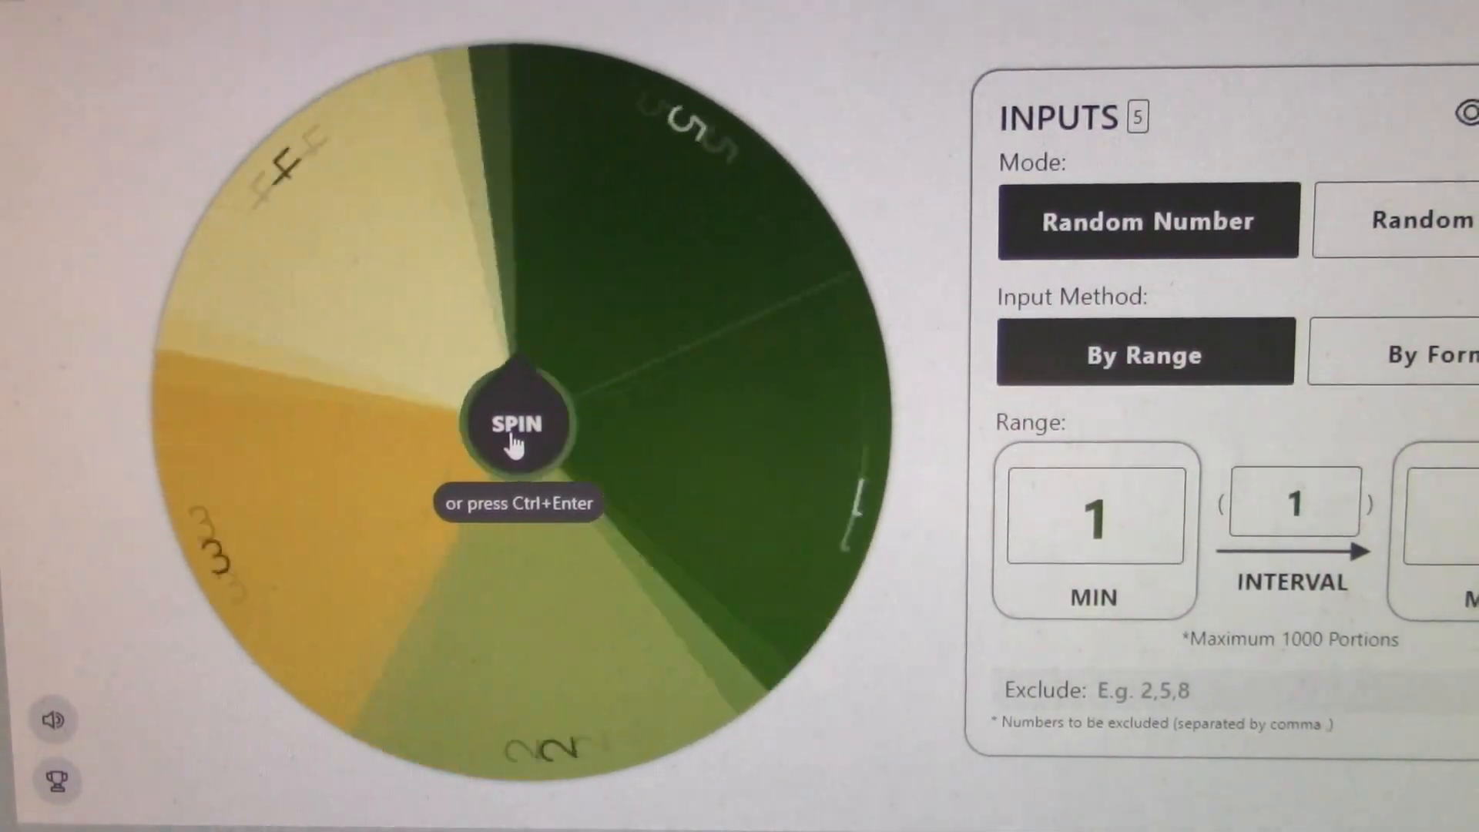
{"action": "left_click", "coordinate": [517, 422]}
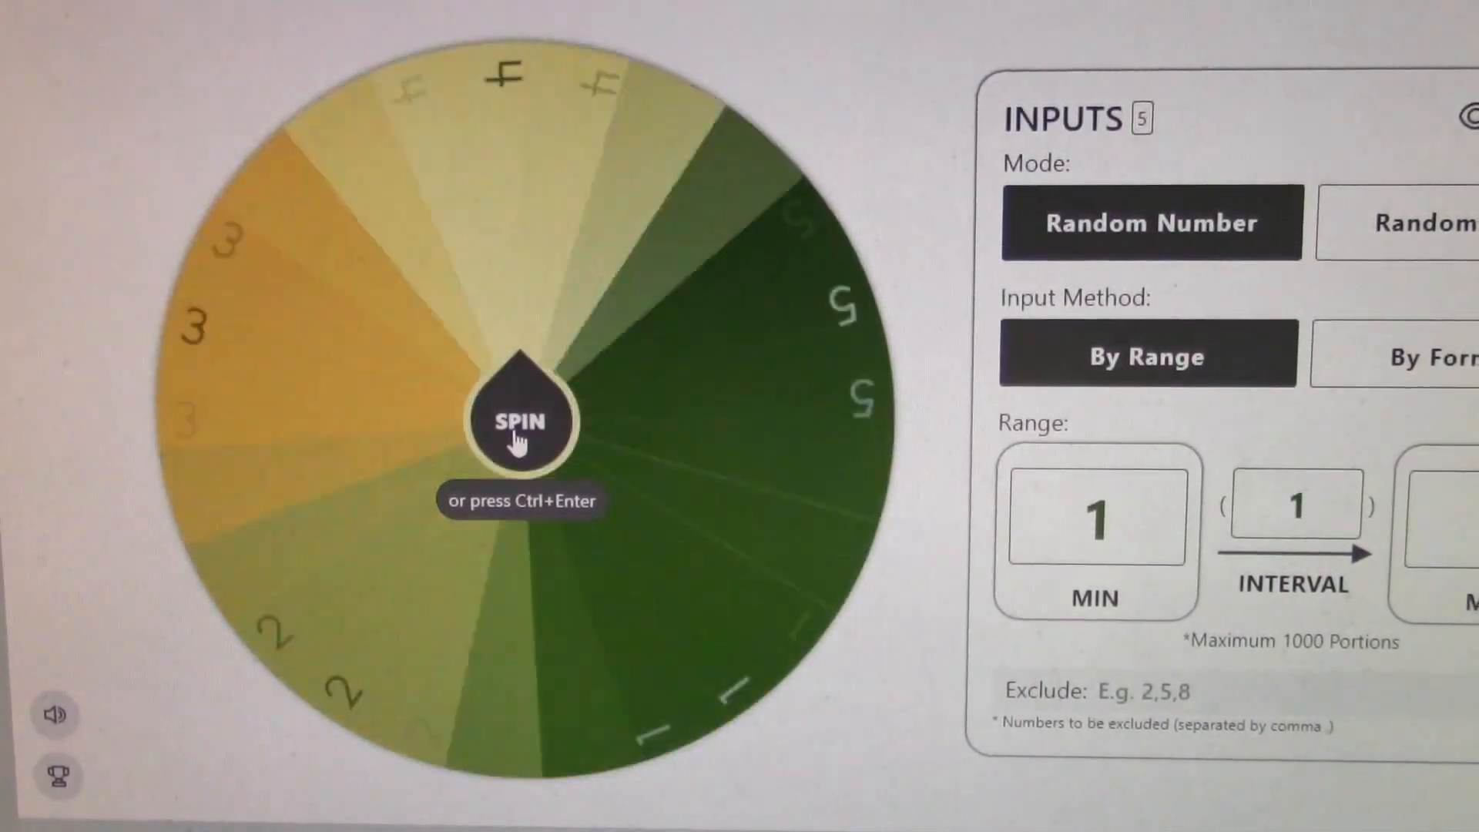
{"action": "left_click", "coordinate": [518, 422]}
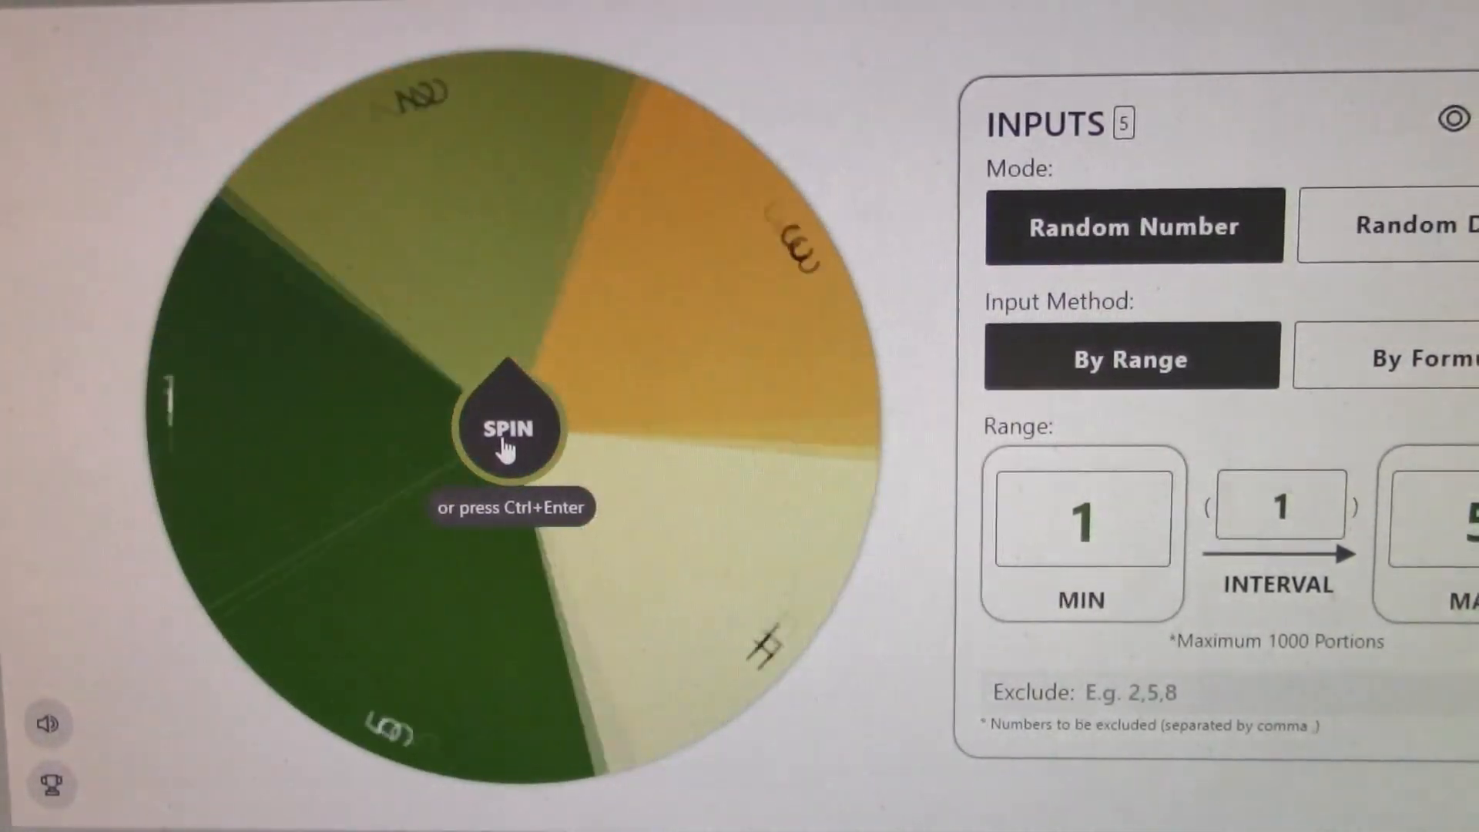
{"action": "left_click", "coordinate": [507, 426]}
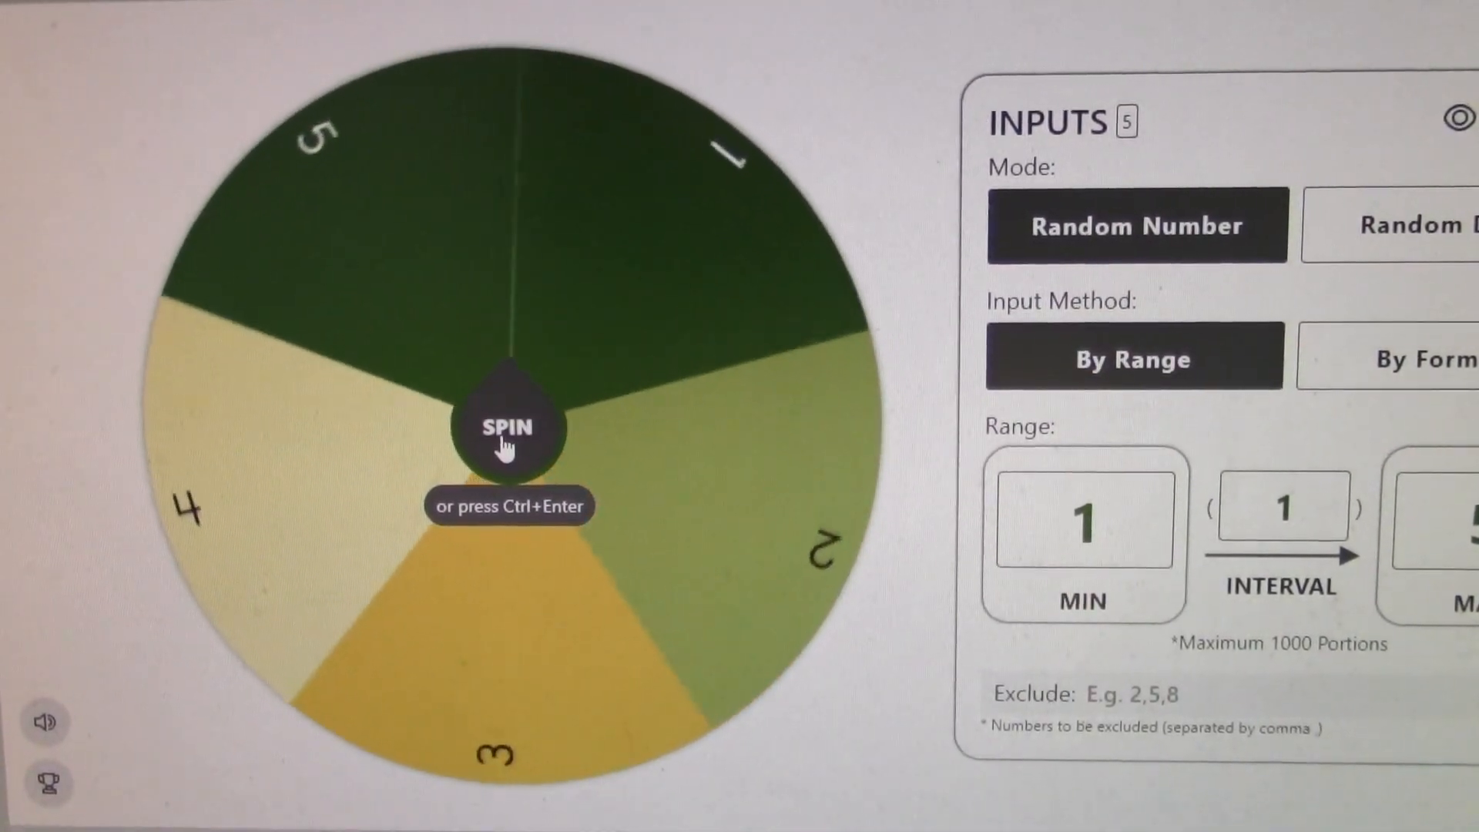
{"action": "left_click", "coordinate": [508, 429]}
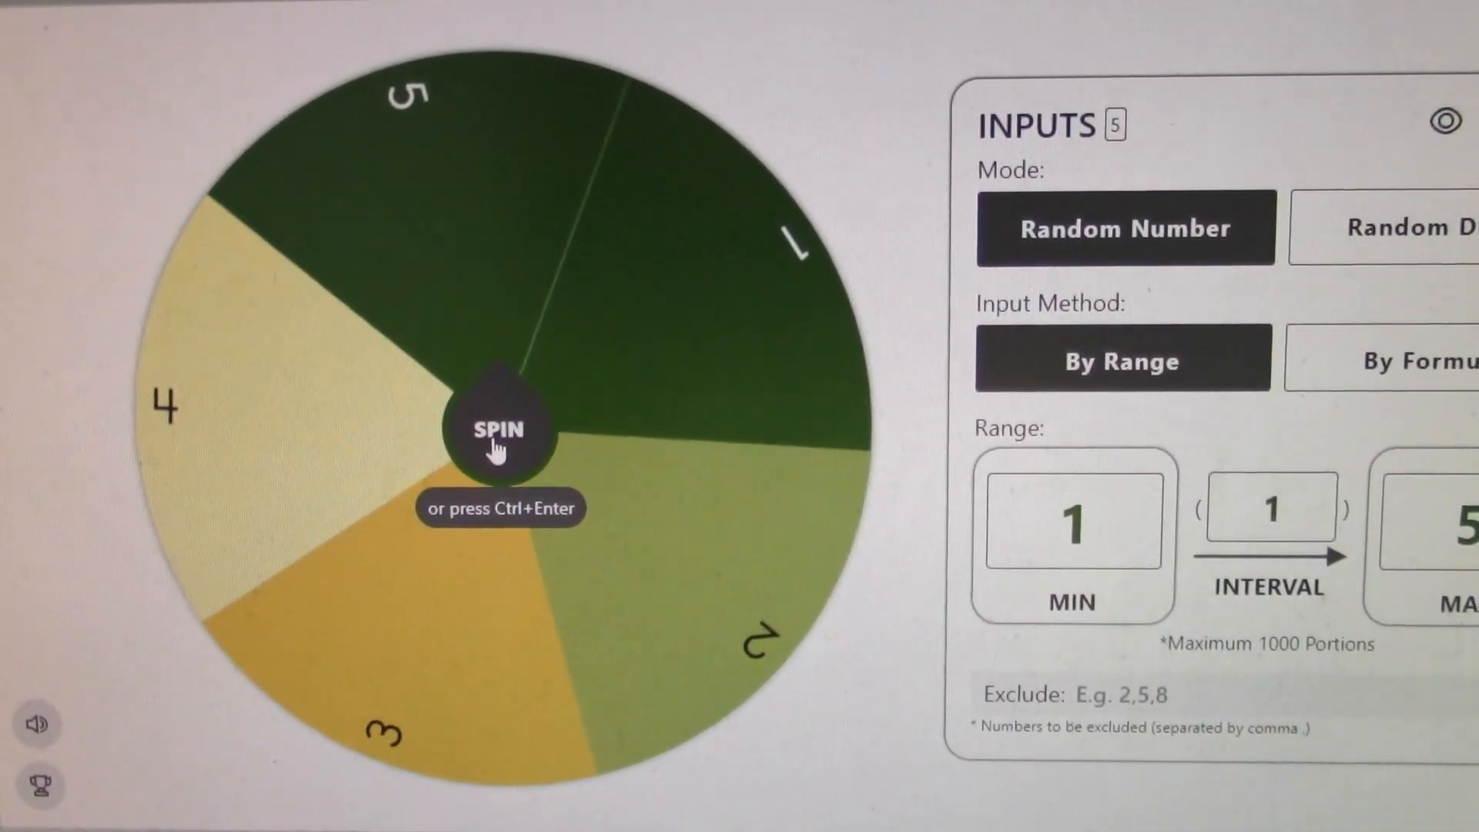
{"action": "left_click", "coordinate": [498, 429]}
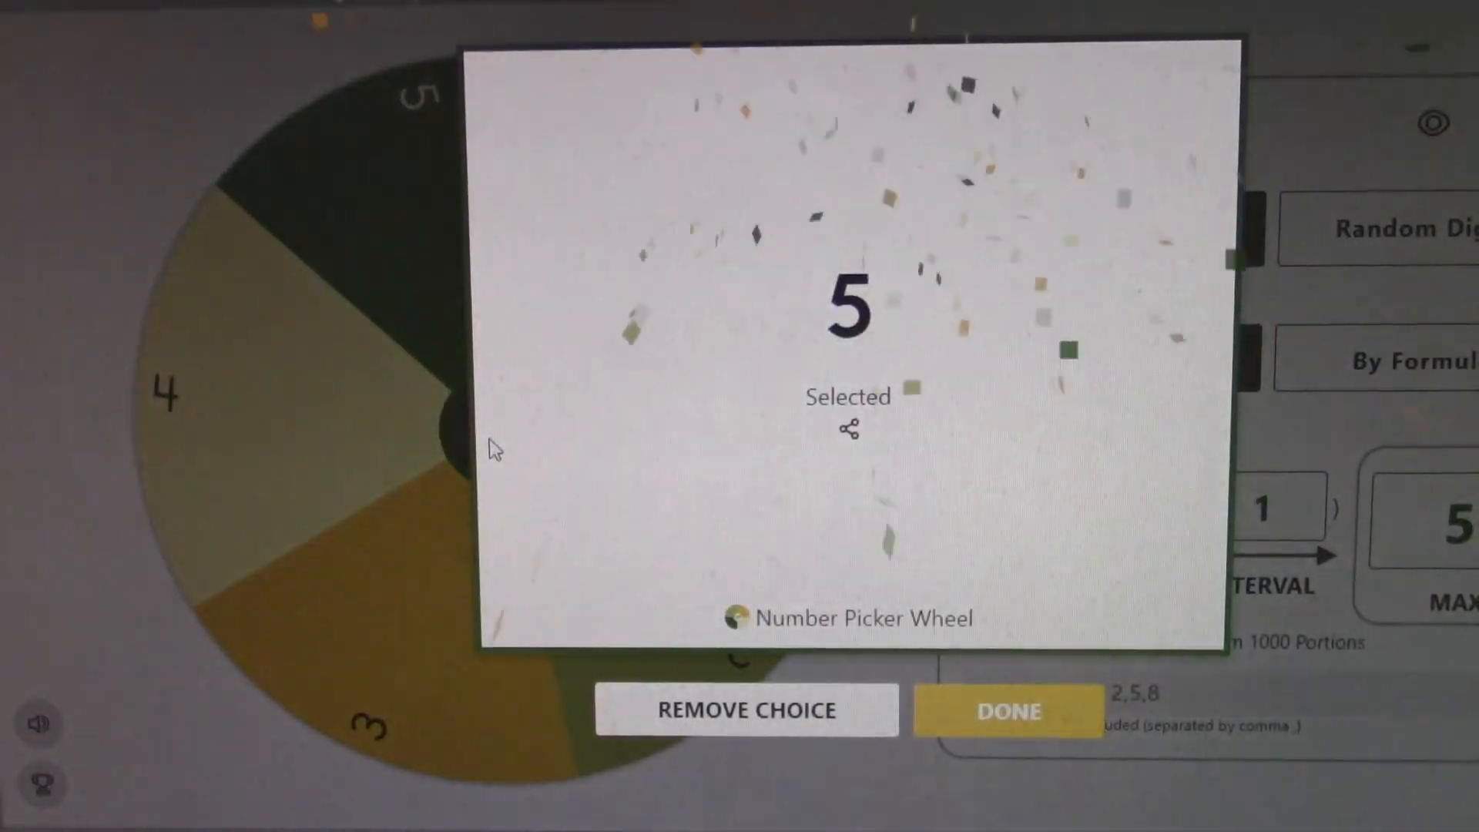